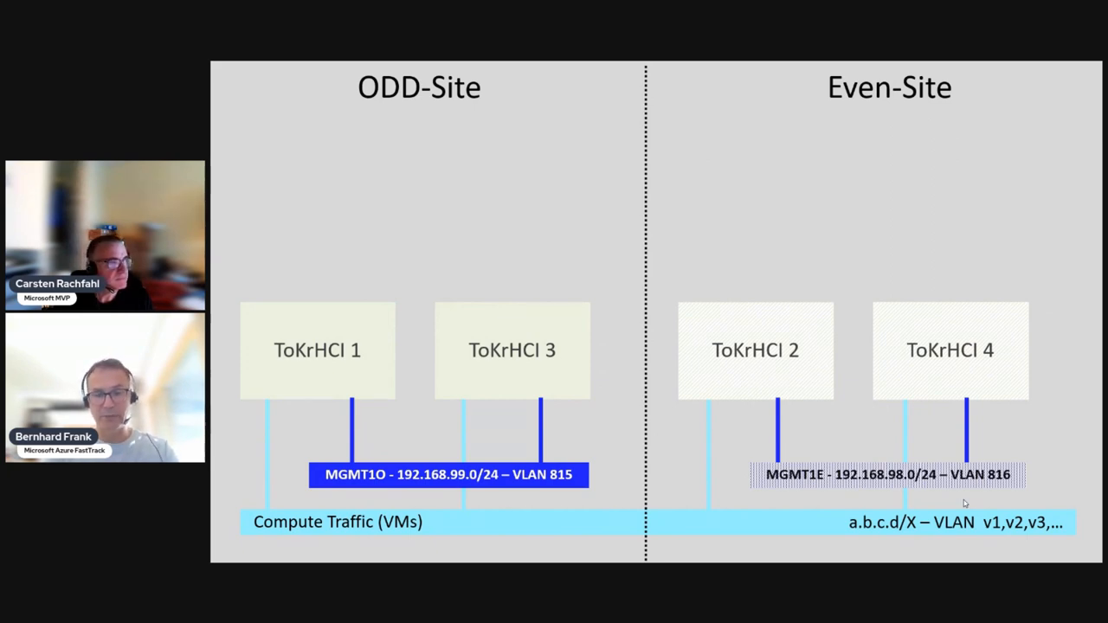
# Step: Advance the slides to the Node1 diagram with management and compute switches over Mellanox ports
pyautogui.press('right')
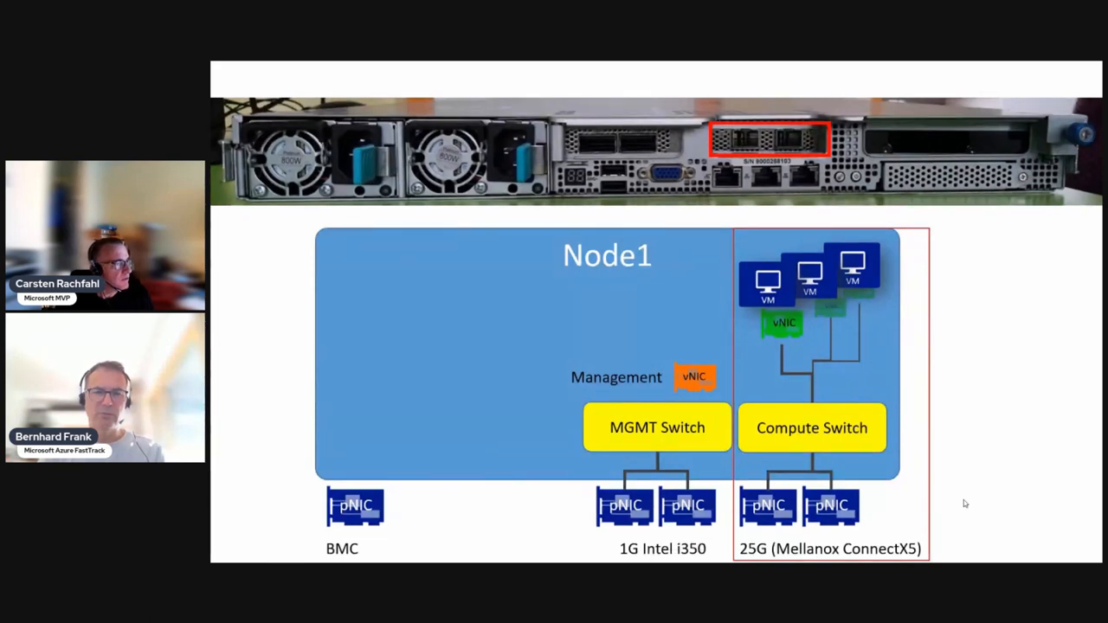
pyautogui.press('right')
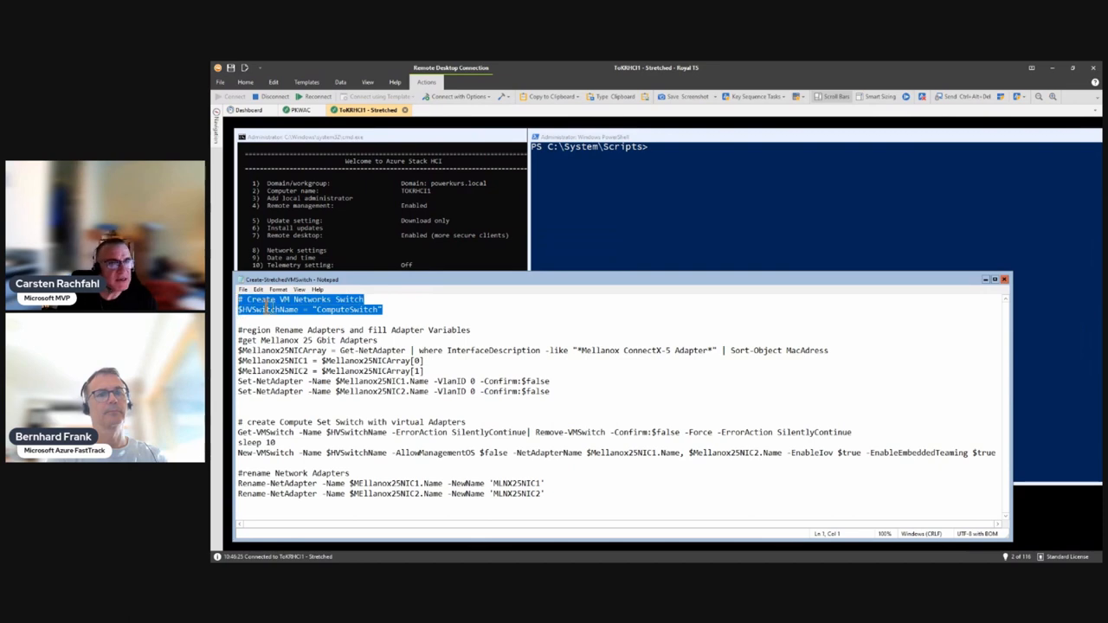
# Step: Paste and run the lines setting the switch name variable to ComputeSwitch
pyautogui.rightClick(346, 337)
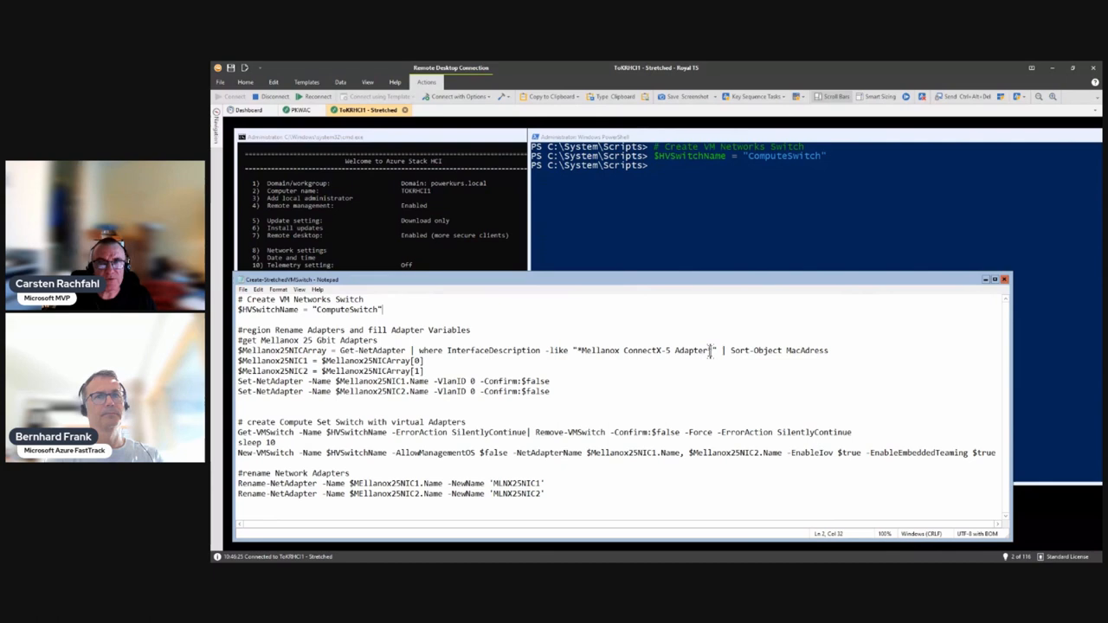
pyautogui.doubleClick(642, 350)
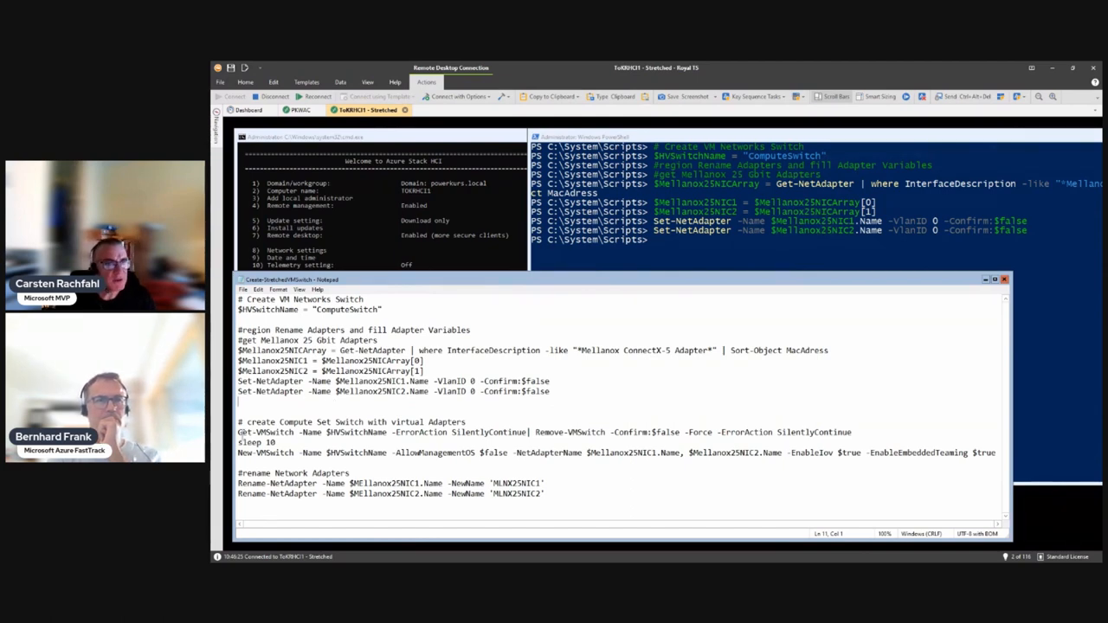
# Step: Run New-VMSwitch for ComputeSwitch, then select the MLNX25NIC1/2 adapter rename commands
pyautogui.moveTo(239, 432); pyautogui.dragTo(391, 433)
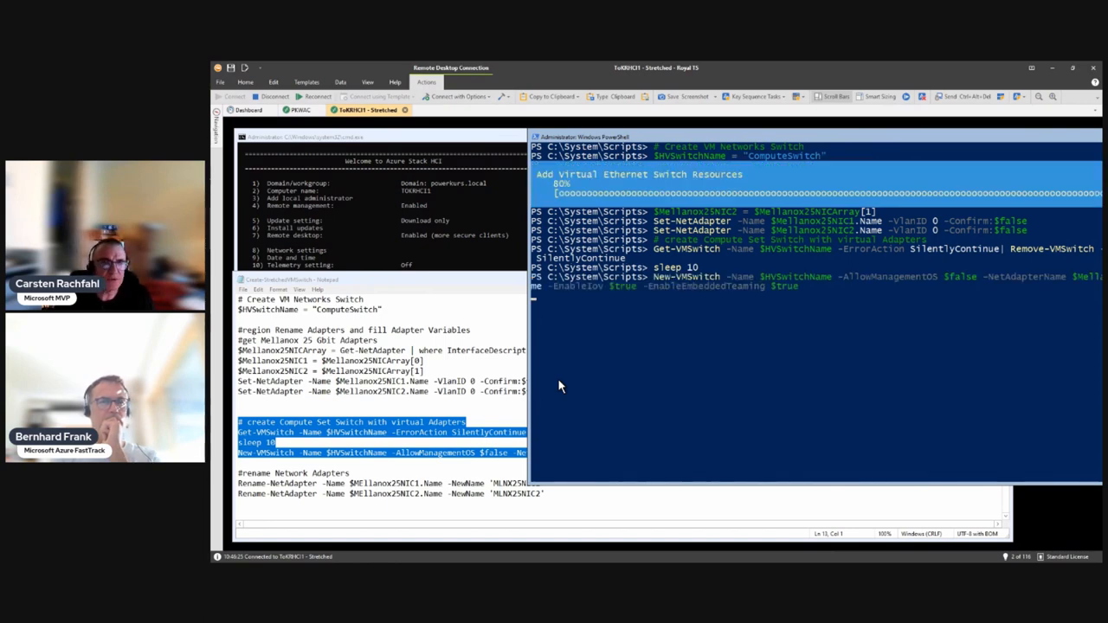
pyautogui.moveTo(679, 374)
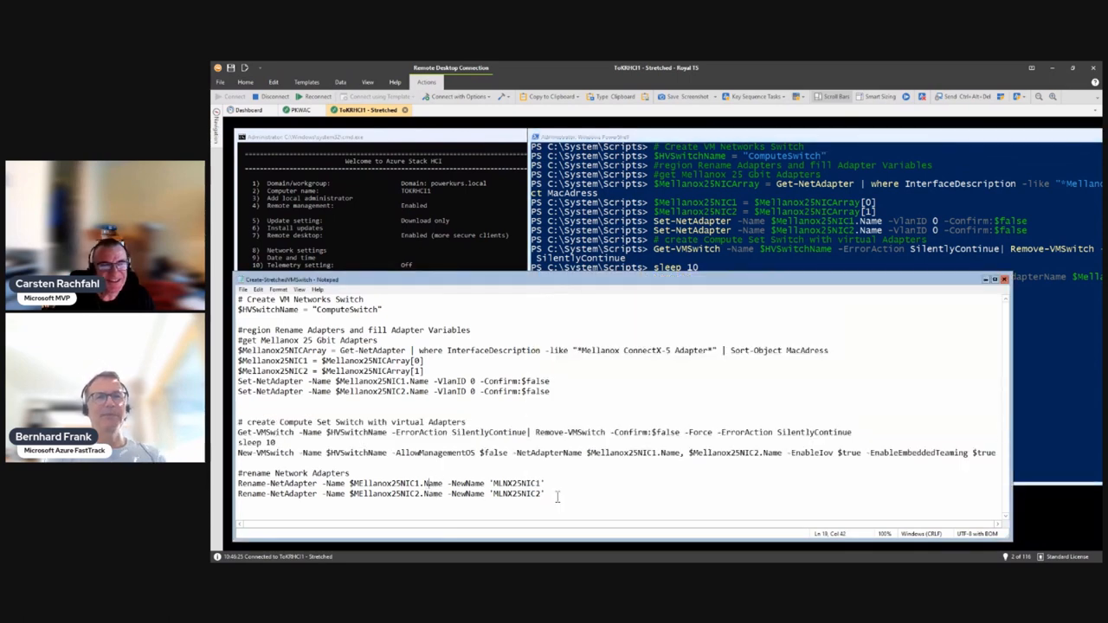
pyautogui.moveTo(239, 473); pyautogui.dragTo(545, 495)
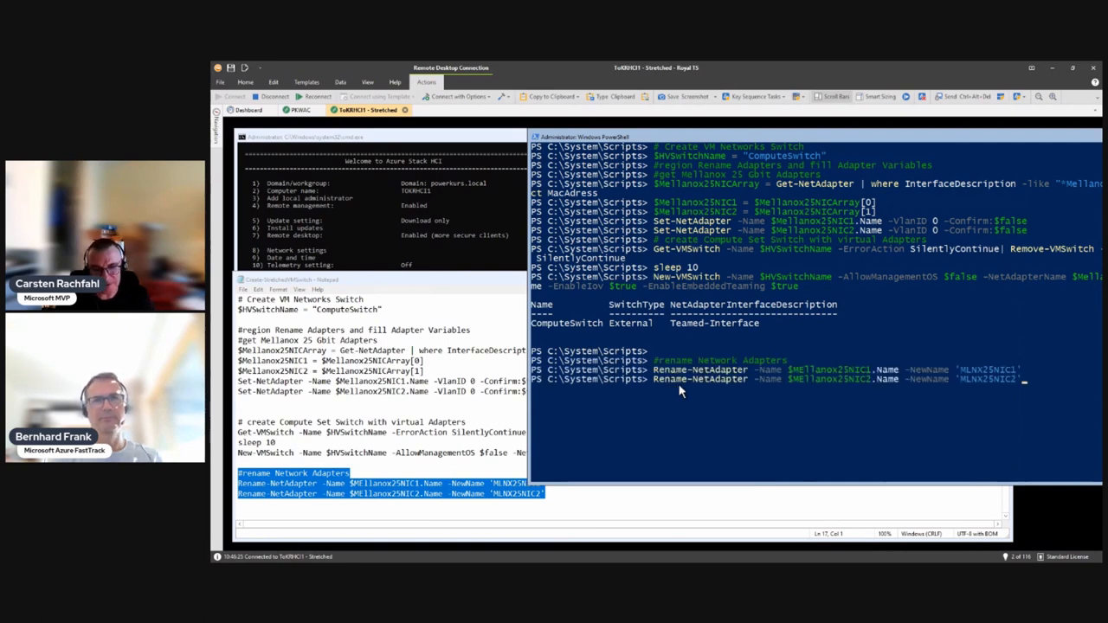
pyautogui.press('enter')
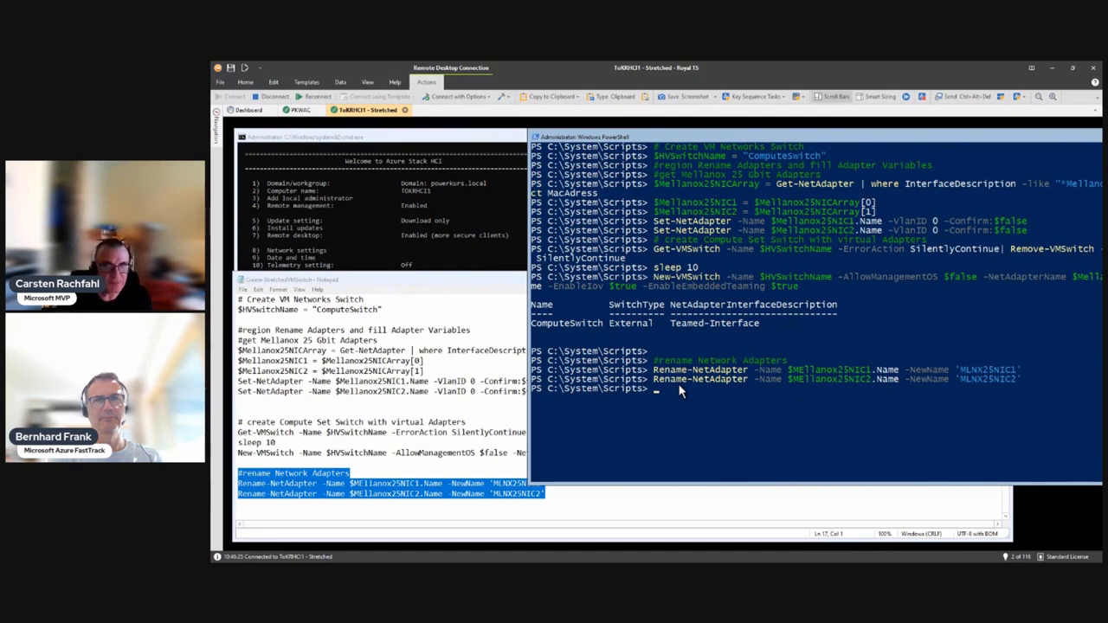
pyautogui.moveTo(637, 328)
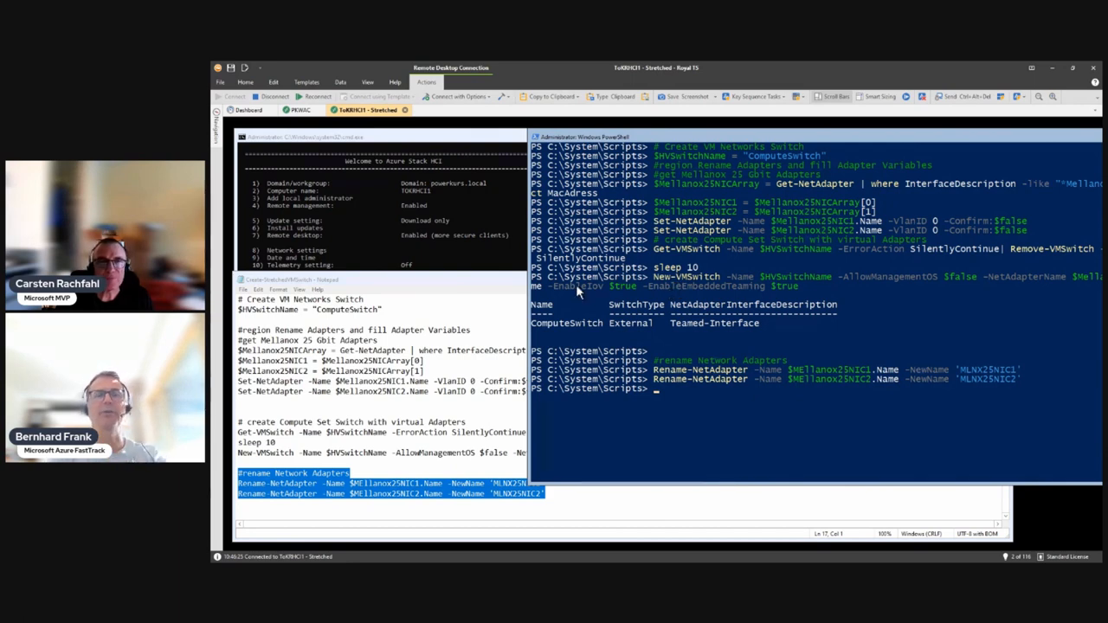
pyautogui.doubleClick(592, 285)
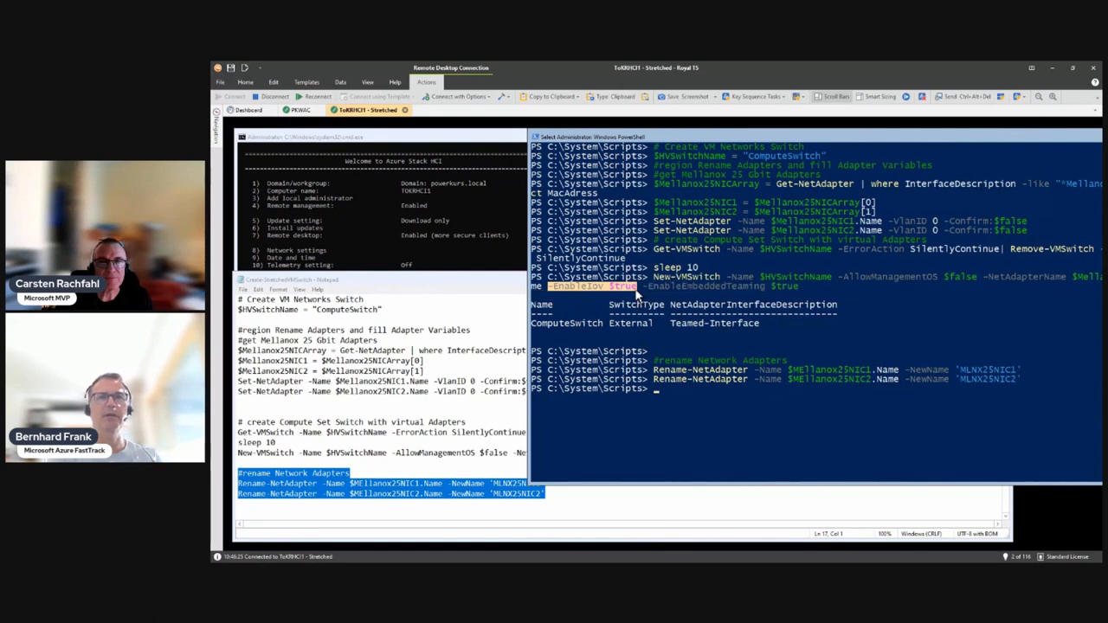
pyautogui.moveTo(630, 356)
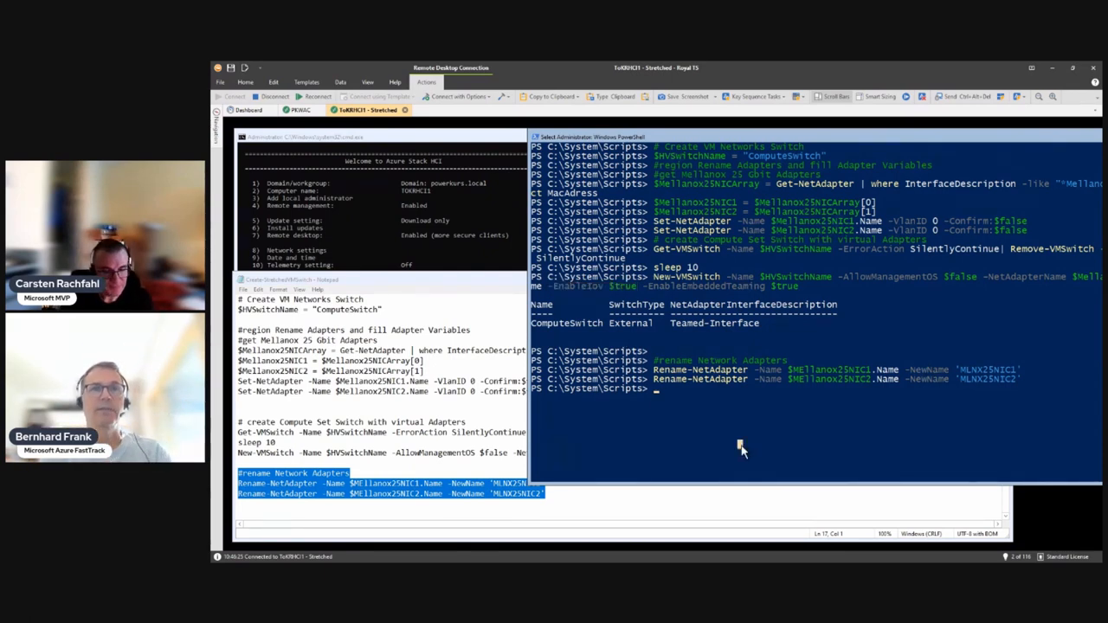
# Step: Run Get-NetAdapter and Get-VMSwitch to verify MLNX25NIC1/2 and the teamed switches
pyautogui.write('get-ne')
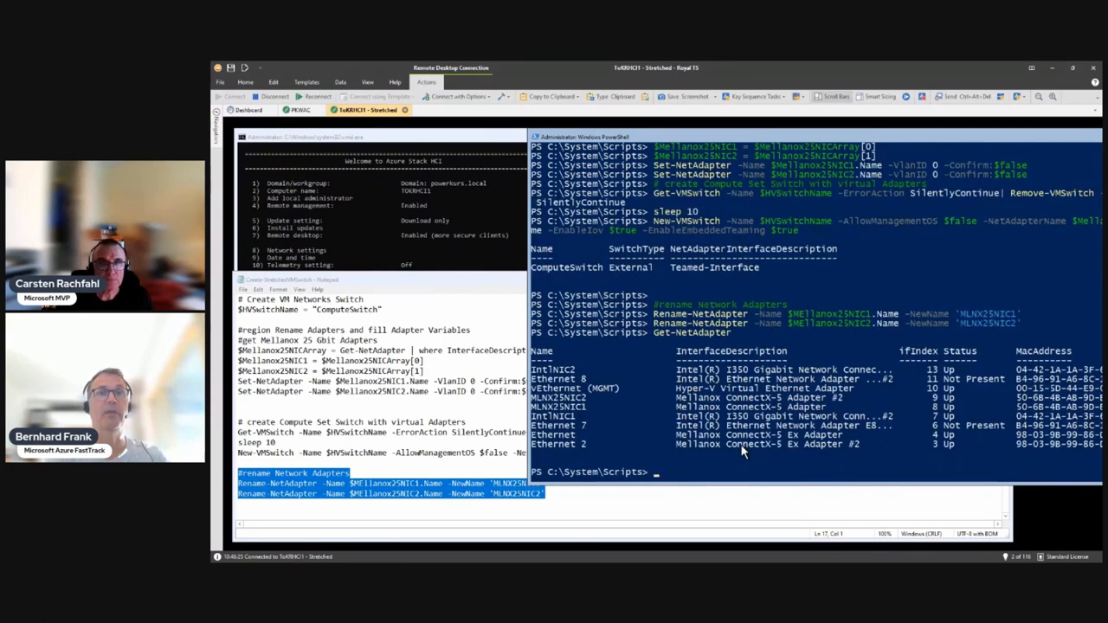
pyautogui.write('get-vmsw')
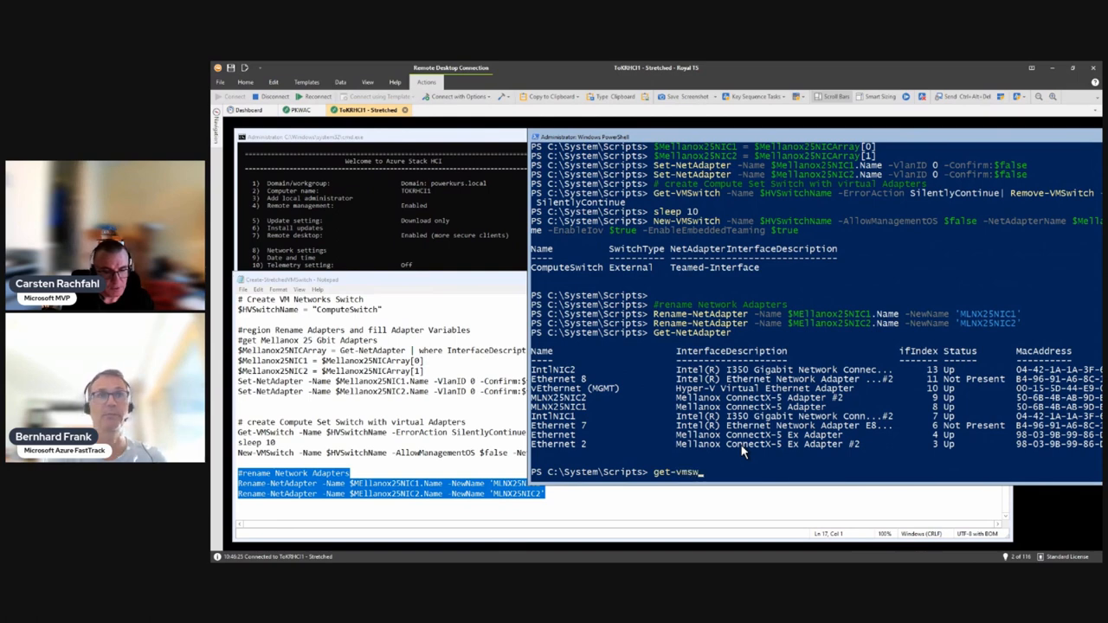
pyautogui.write('itch')
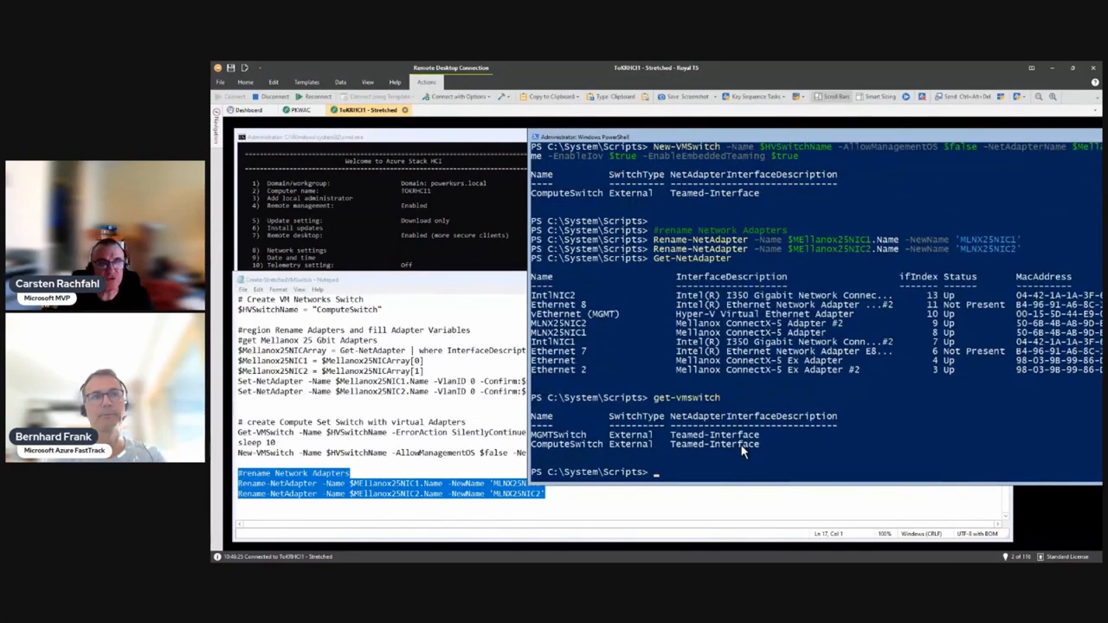
pyautogui.moveTo(613, 357)
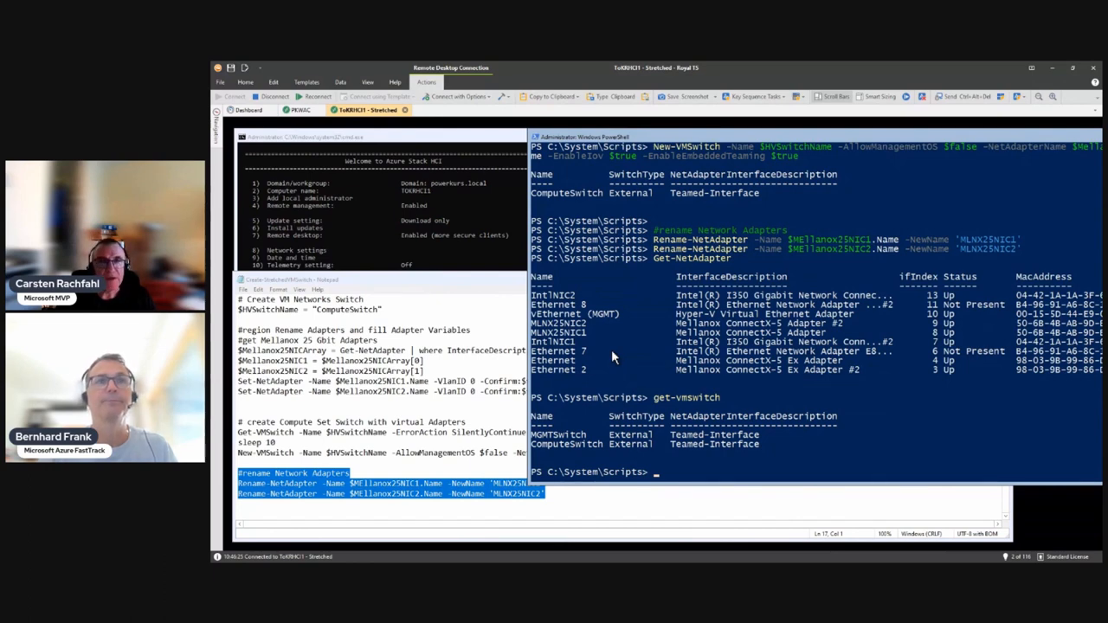
pyautogui.moveTo(678, 286)
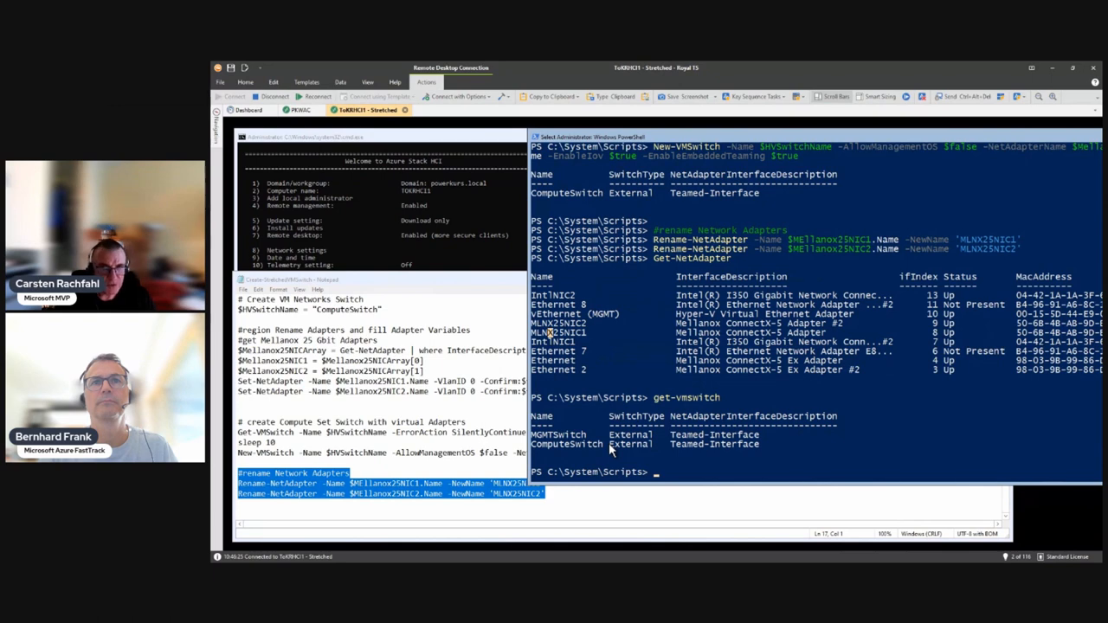
pyautogui.moveTo(623, 457)
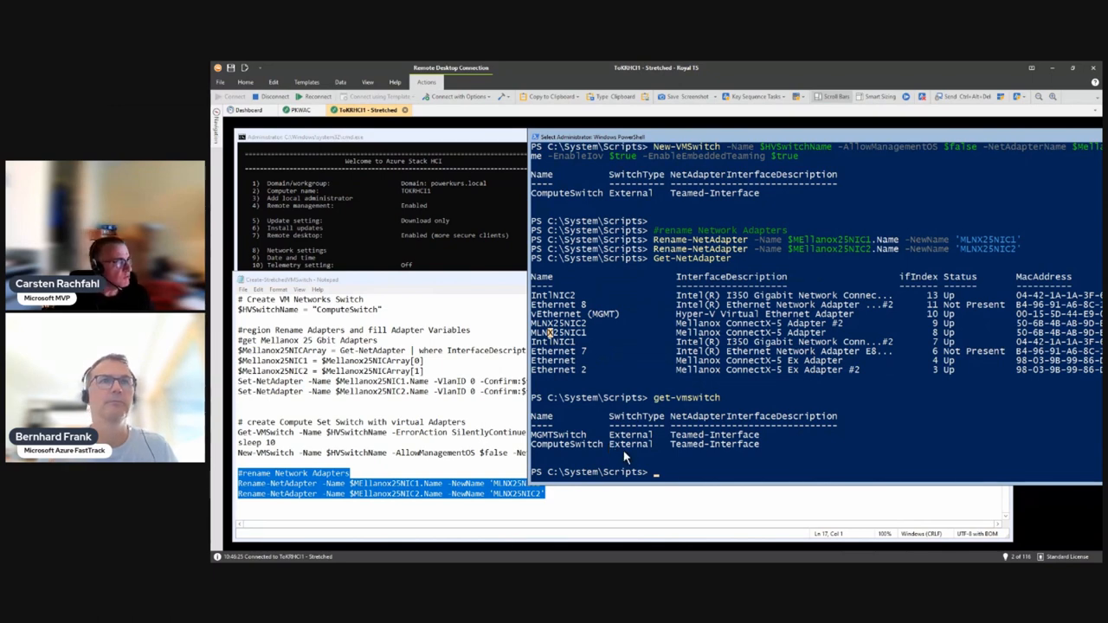